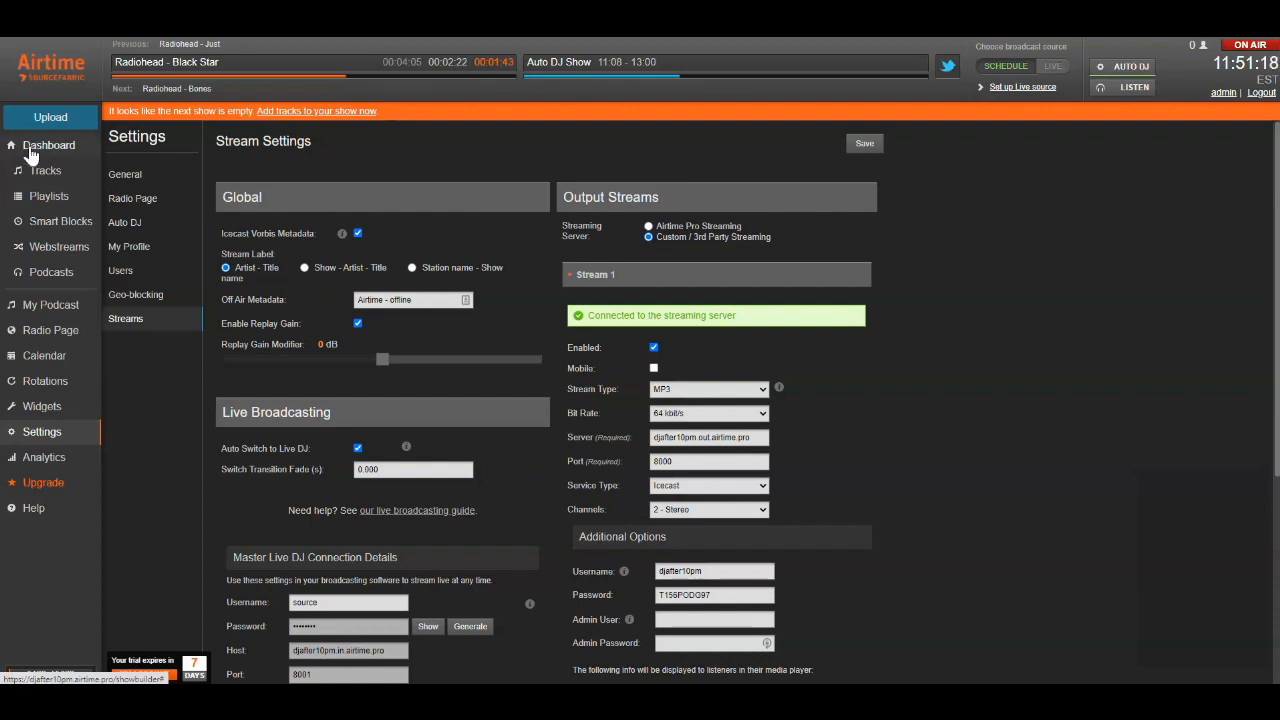
# Leave Airtime Pro's stream settings and return to the Dashboard
pyautogui.click(48, 145)
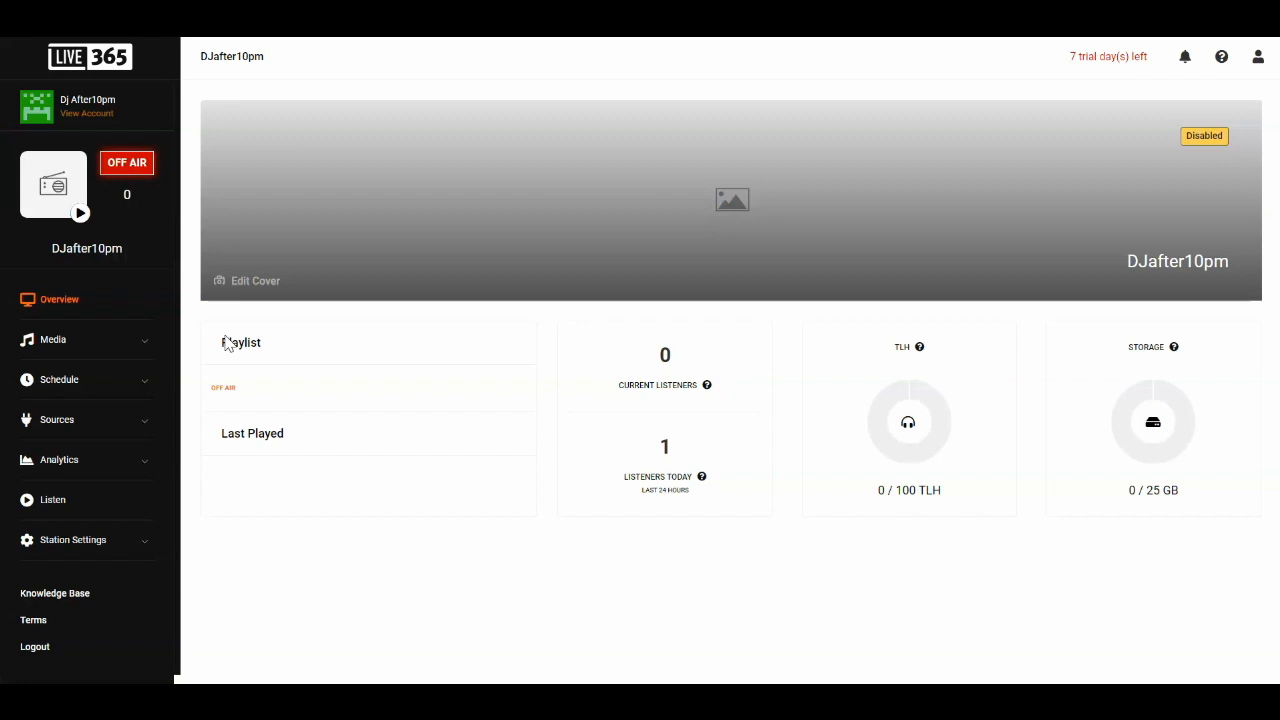
pyautogui.moveTo(145, 438)
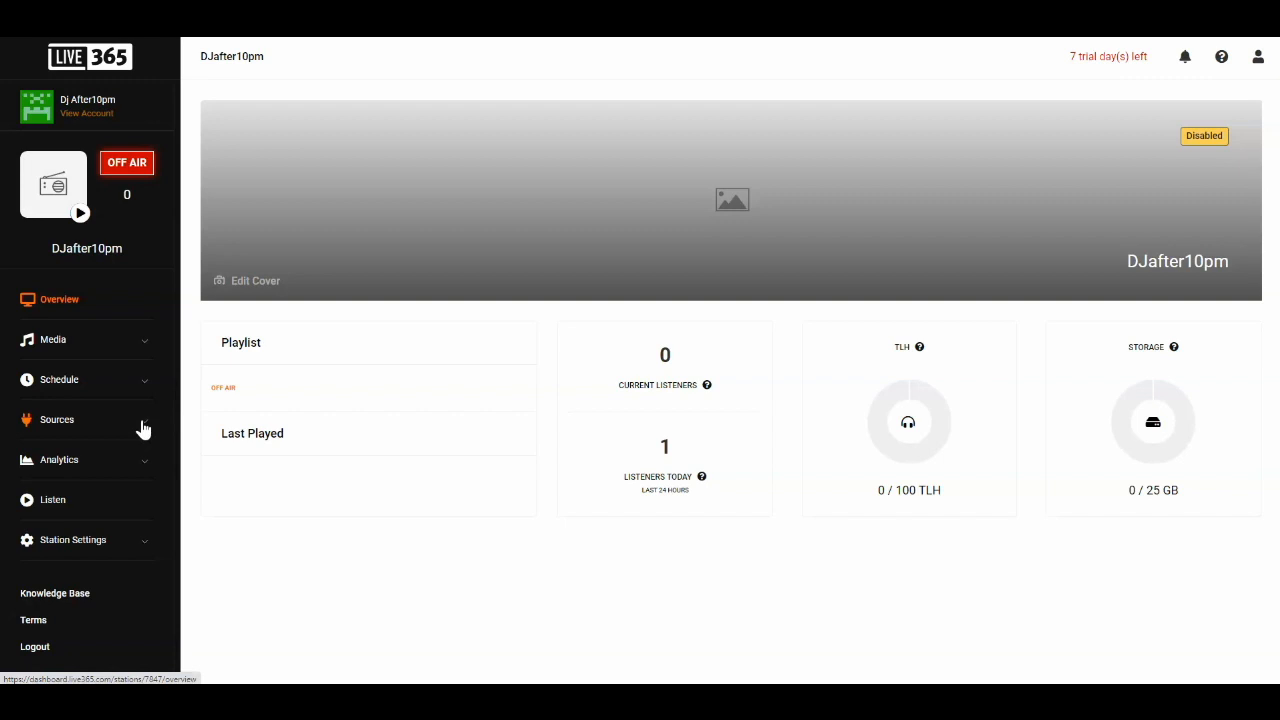
# Expand Sources in the Live365 sidebar and open the Relay source settings
pyautogui.click(56, 419)
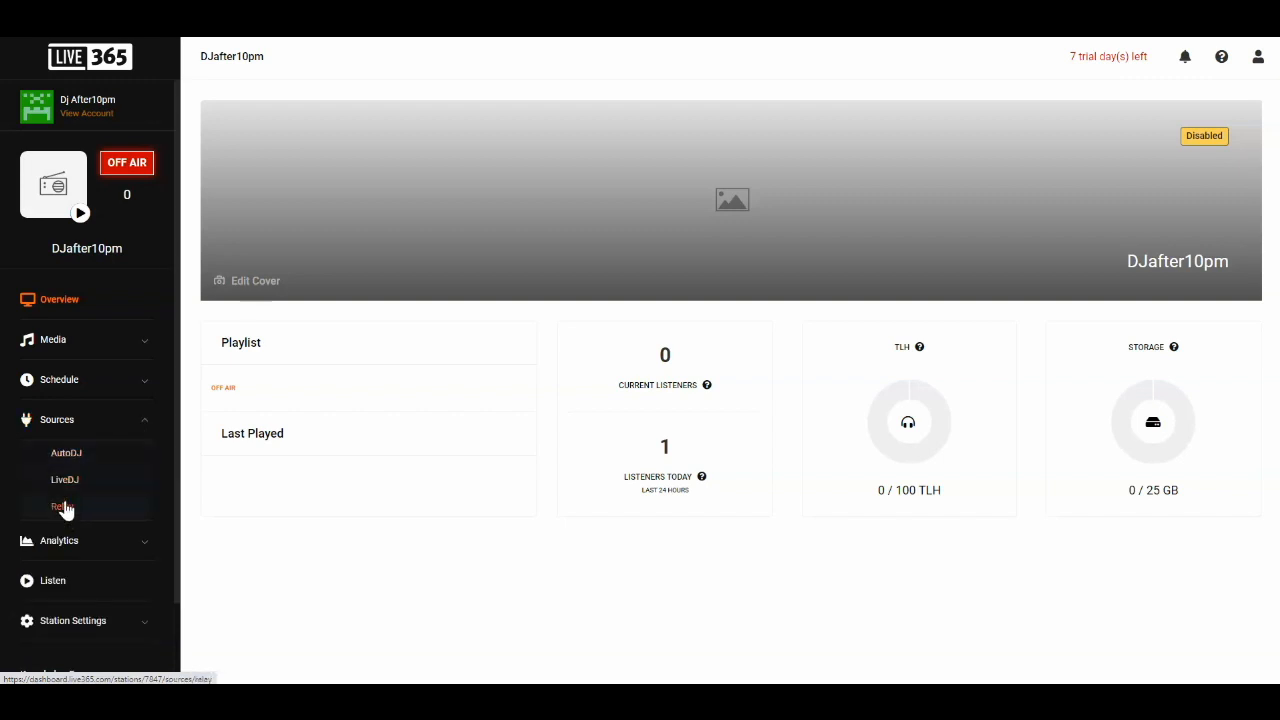
pyautogui.click(62, 506)
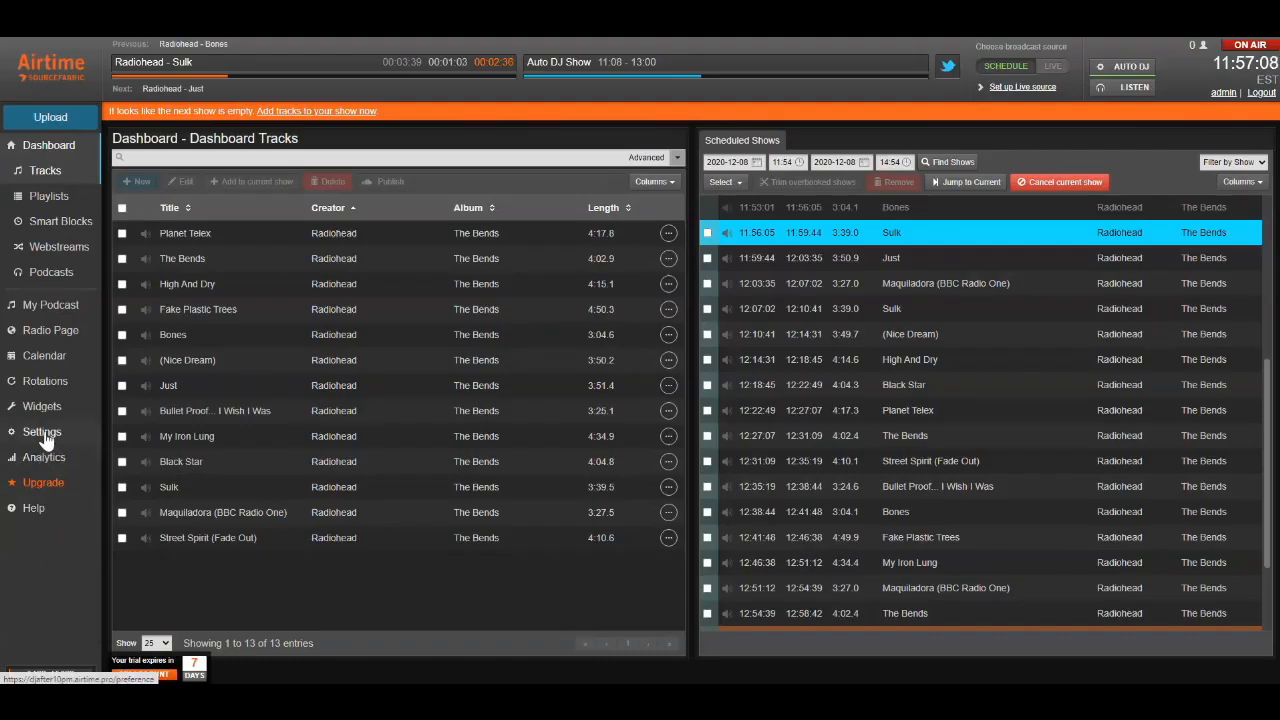
# Open Settings > Streams in Airtime Pro and scroll to Stream 1's URLs
pyautogui.click(42, 431)
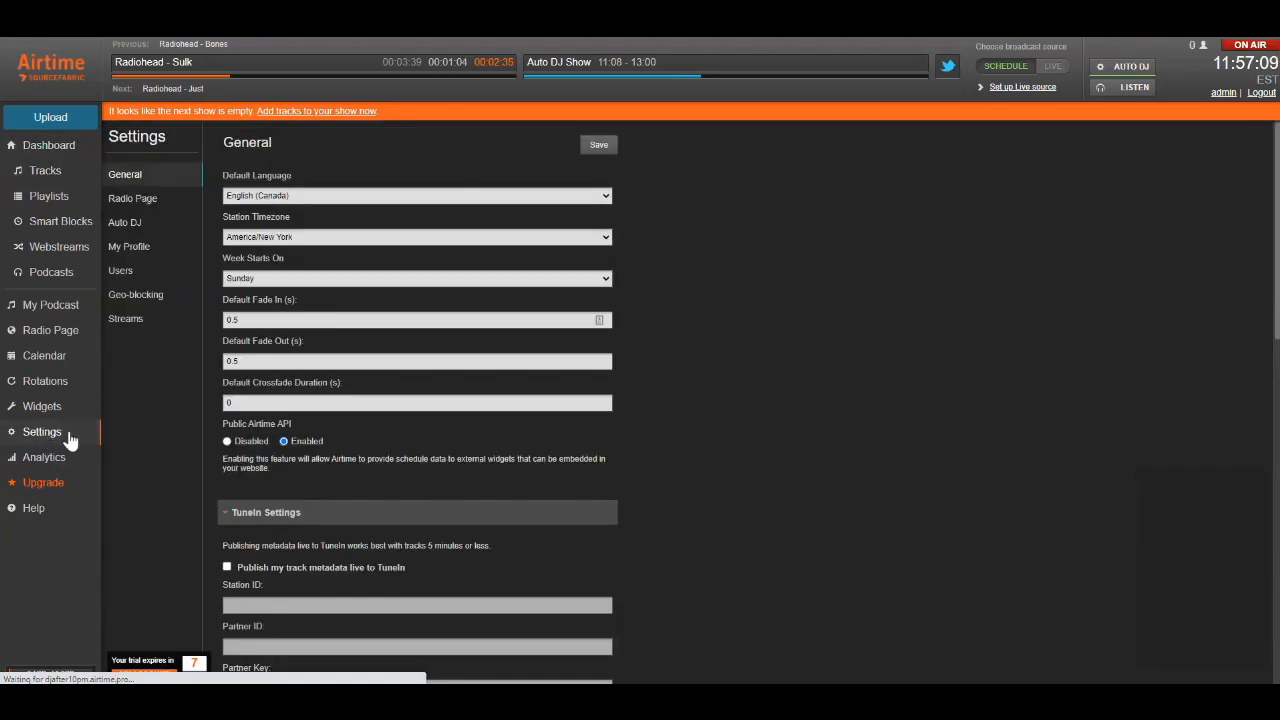
pyautogui.click(125, 318)
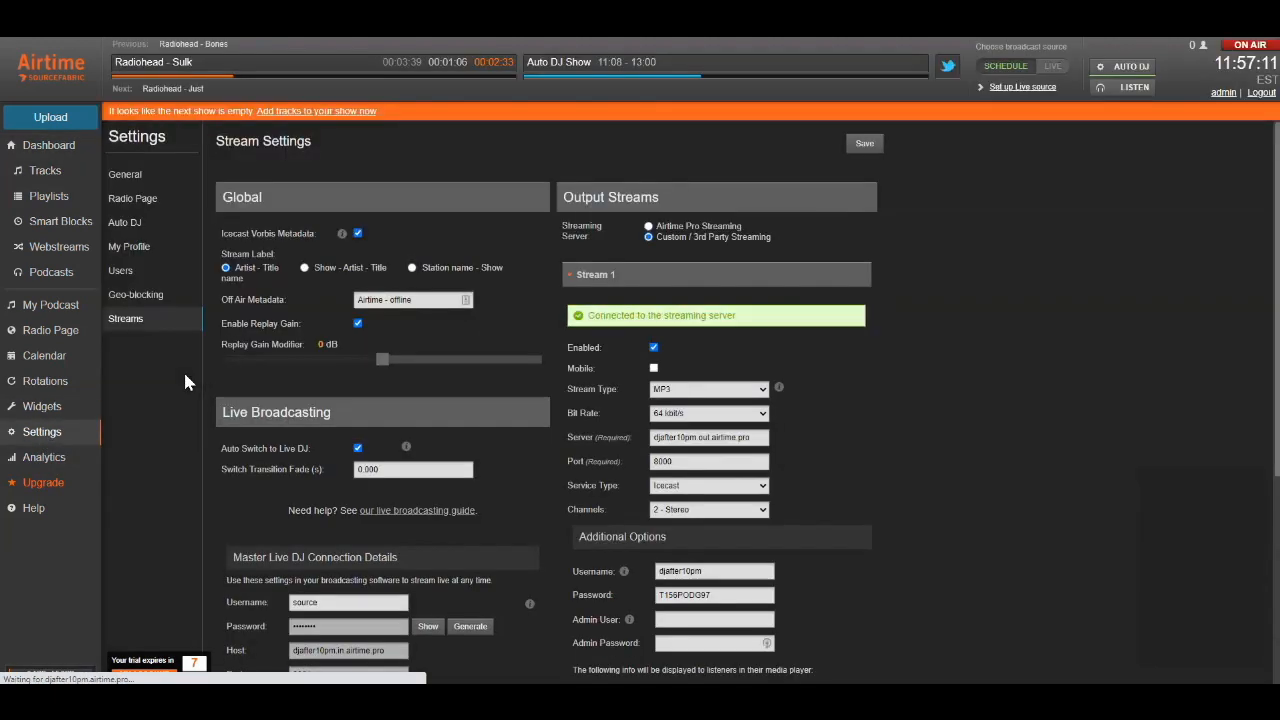
pyautogui.scroll(-3)
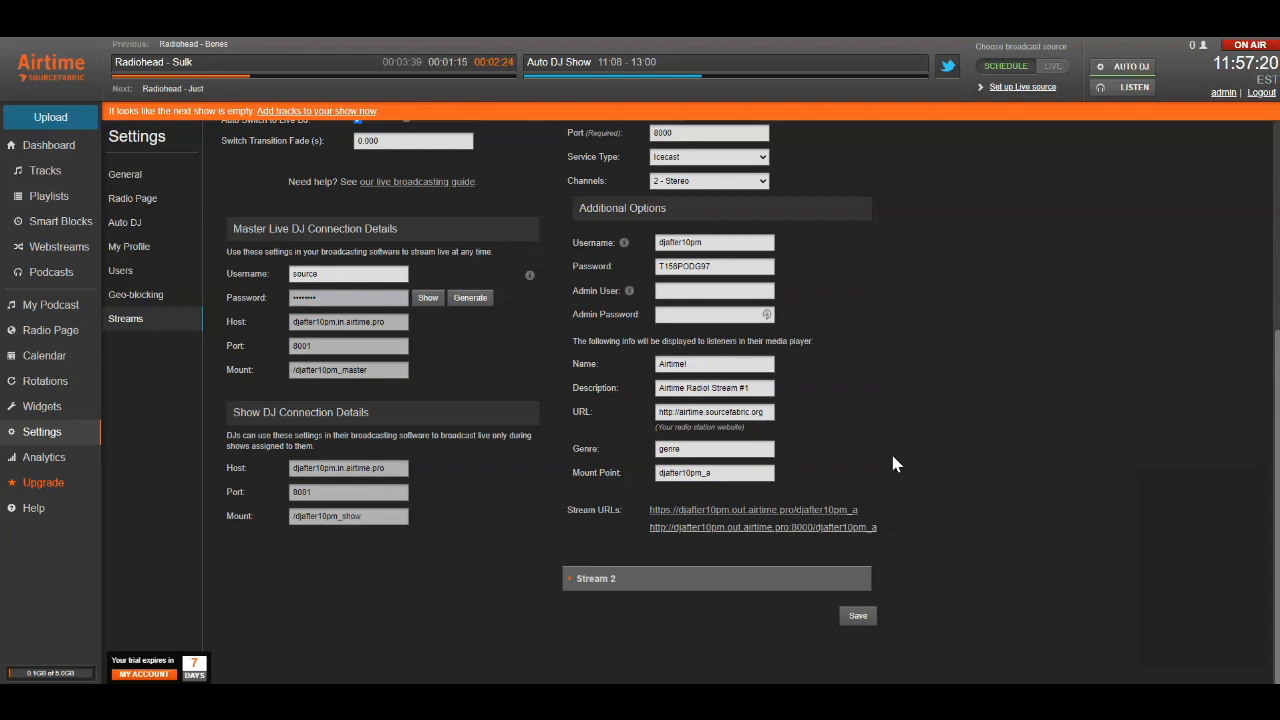
pyautogui.moveTo(210, 185)
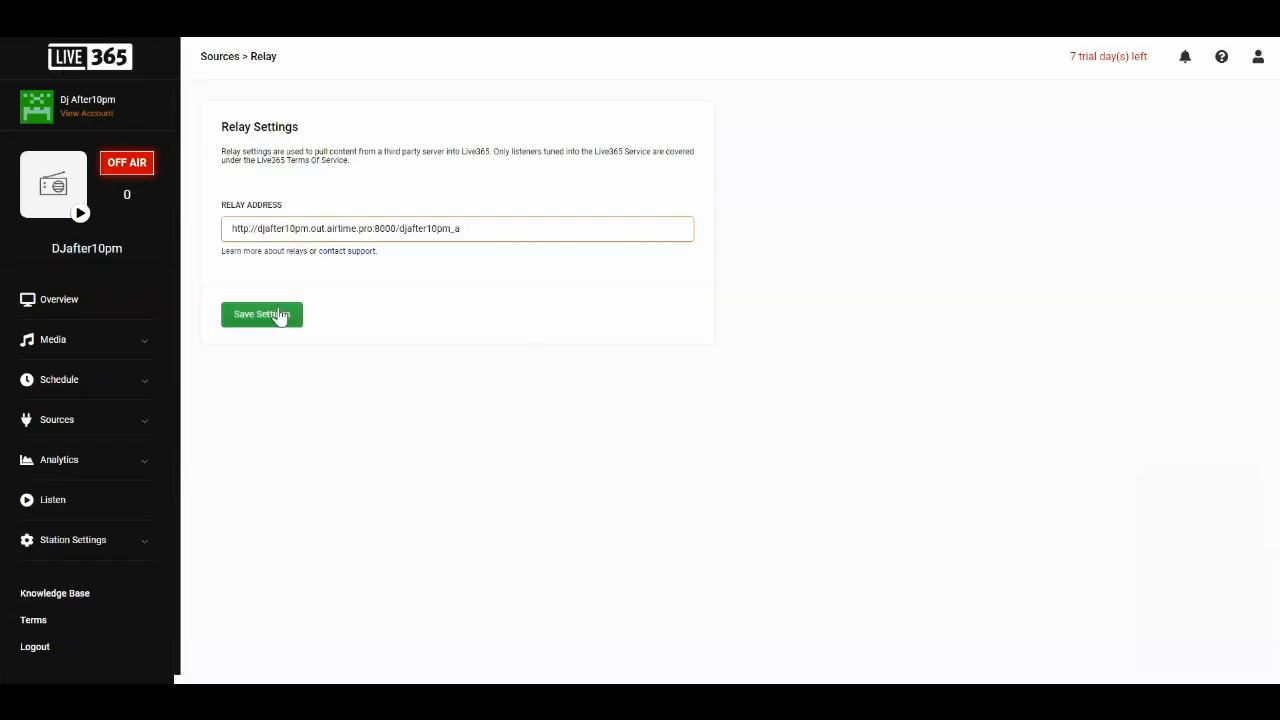
pyautogui.click(262, 314)
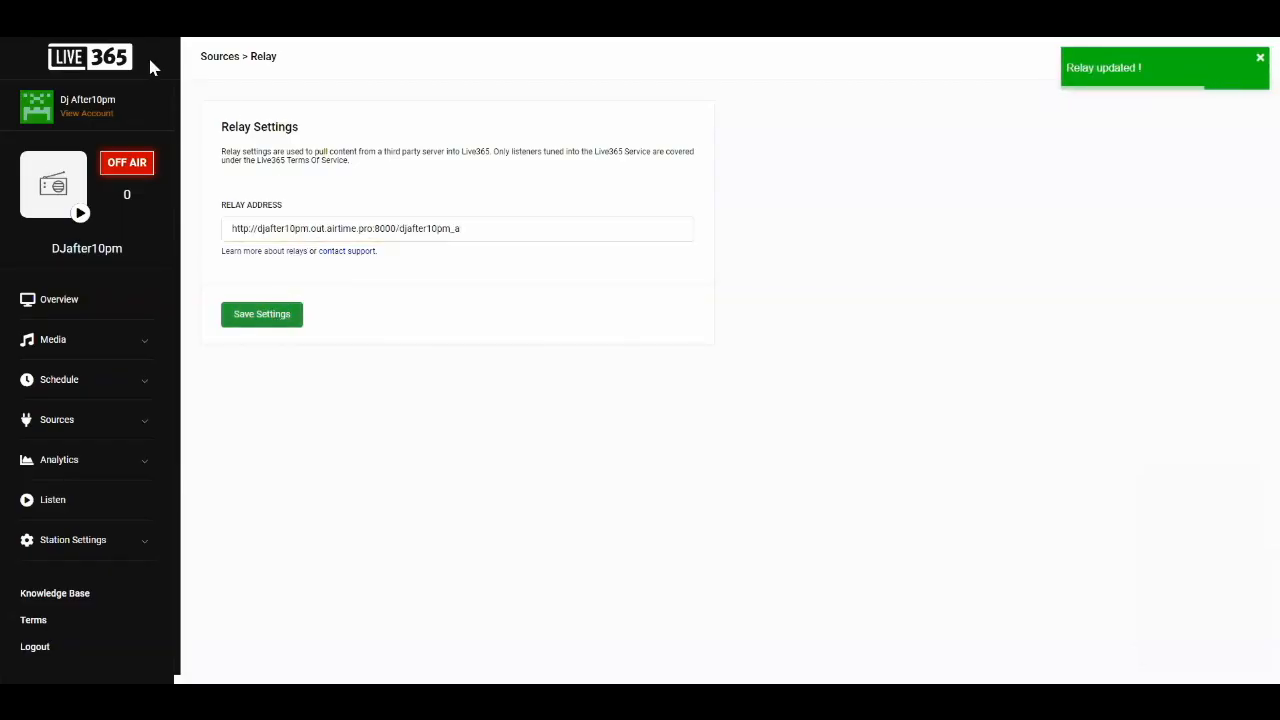
pyautogui.moveTo(385, 388)
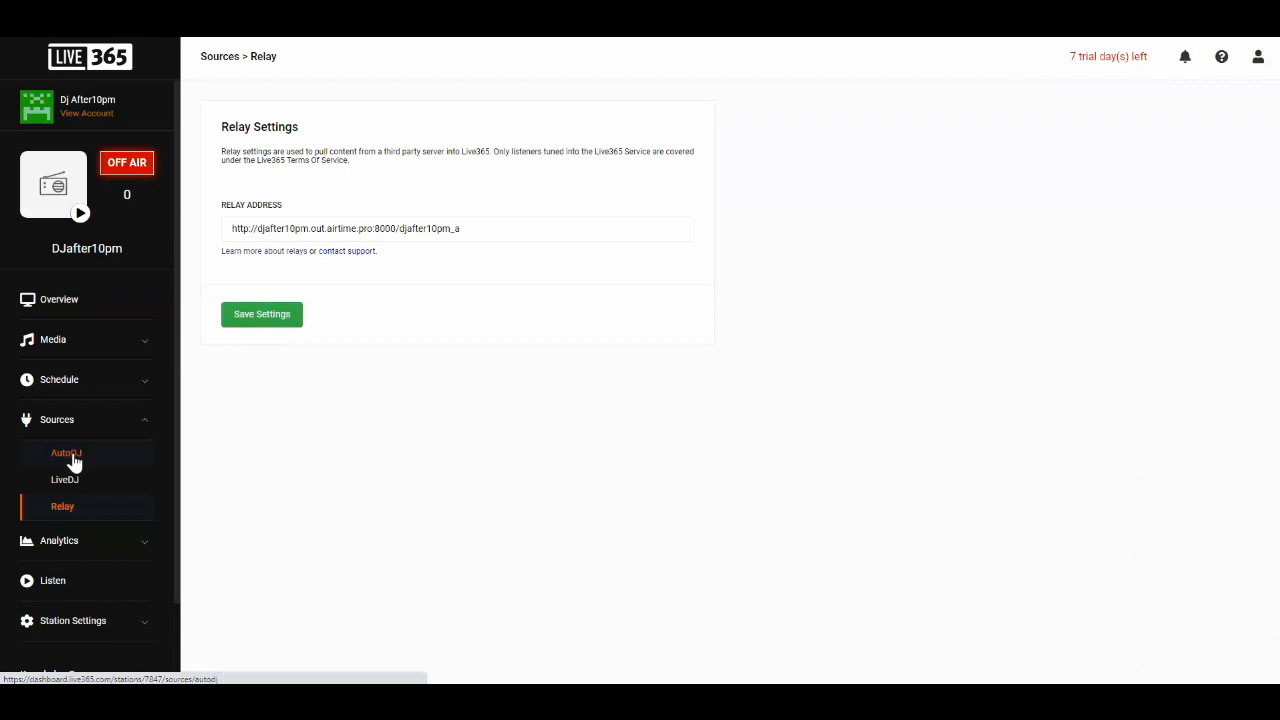
# Enable AutoDJ under Sources > AutoDJ, then go back to the station overview
pyautogui.click(66, 453)
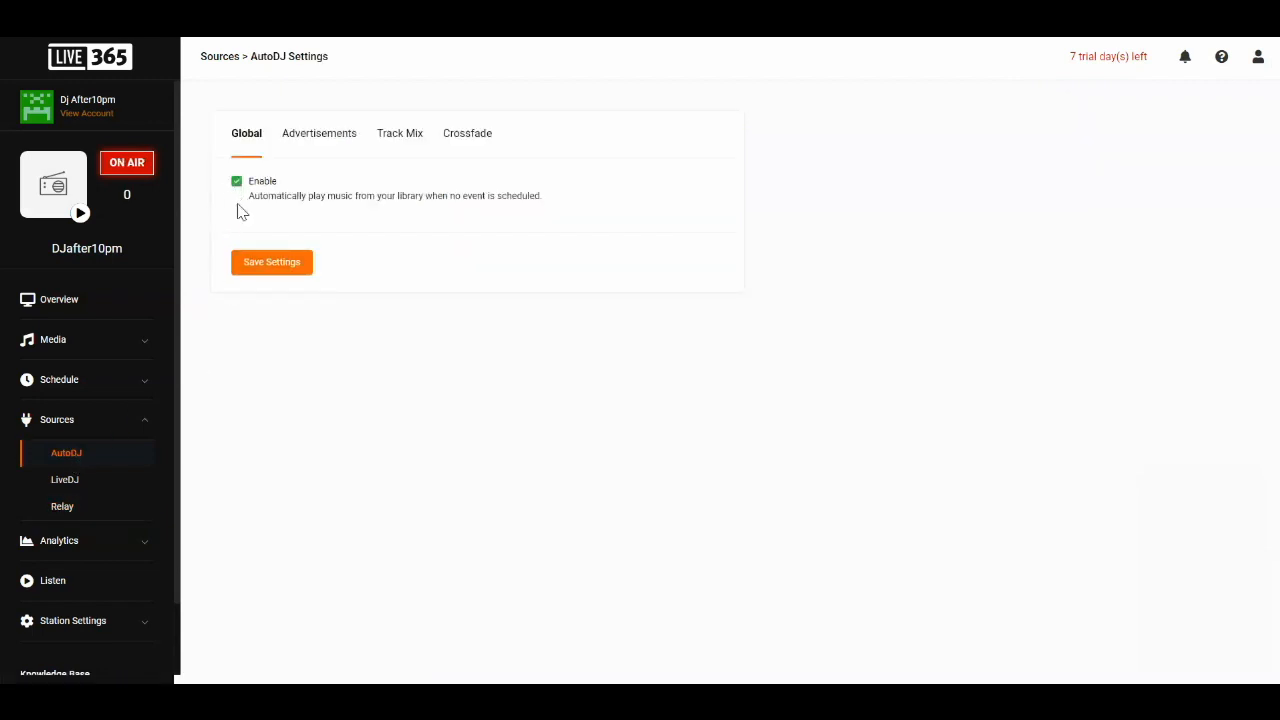
pyautogui.click(271, 261)
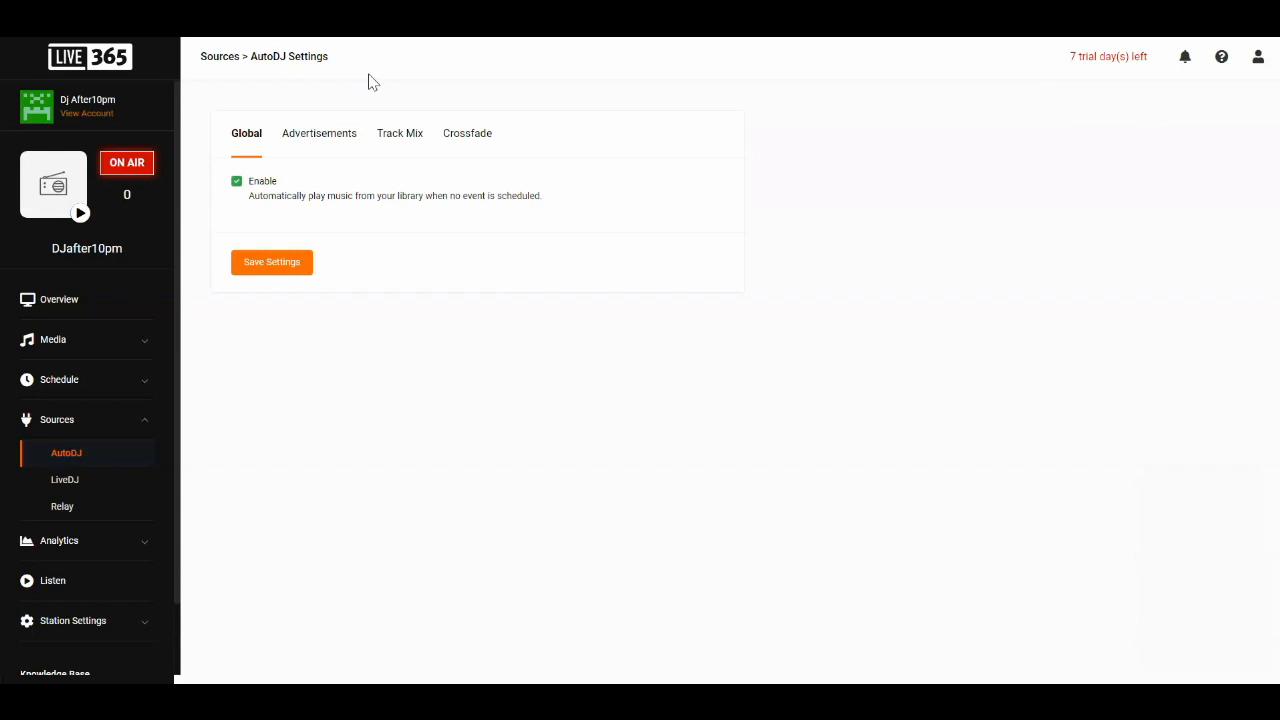
pyautogui.moveTo(169, 68)
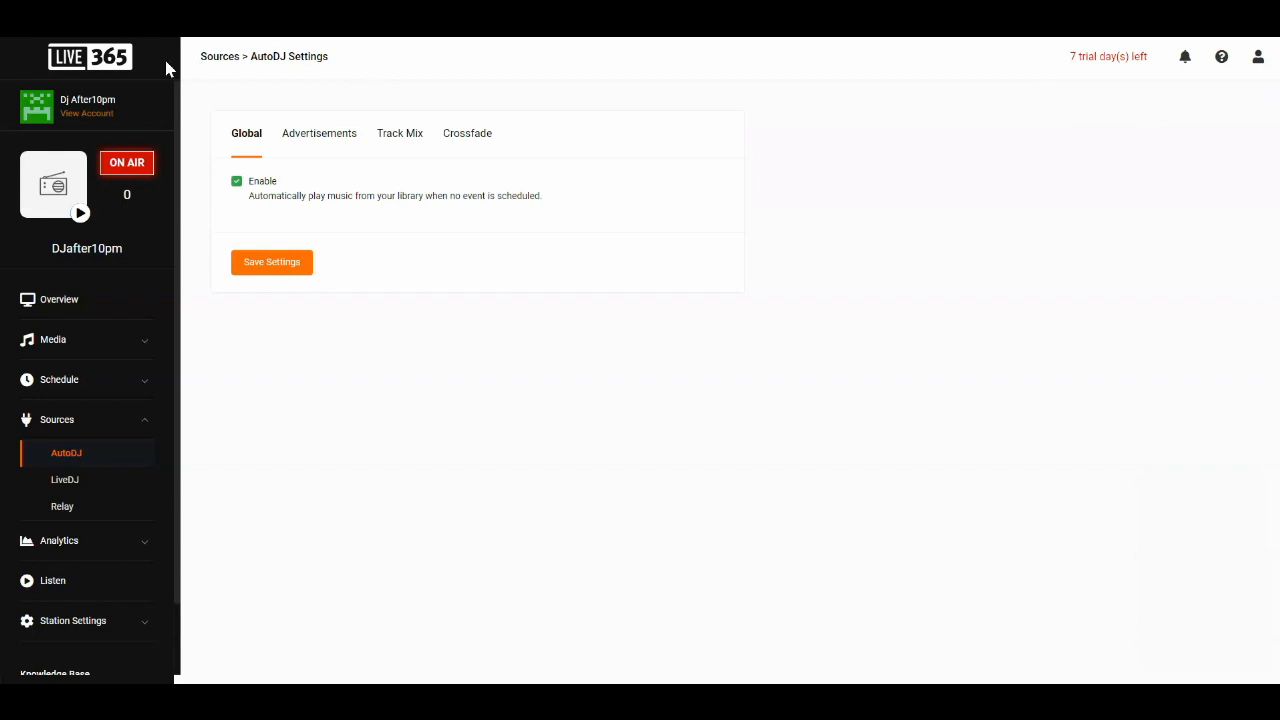
pyautogui.moveTo(168, 68)
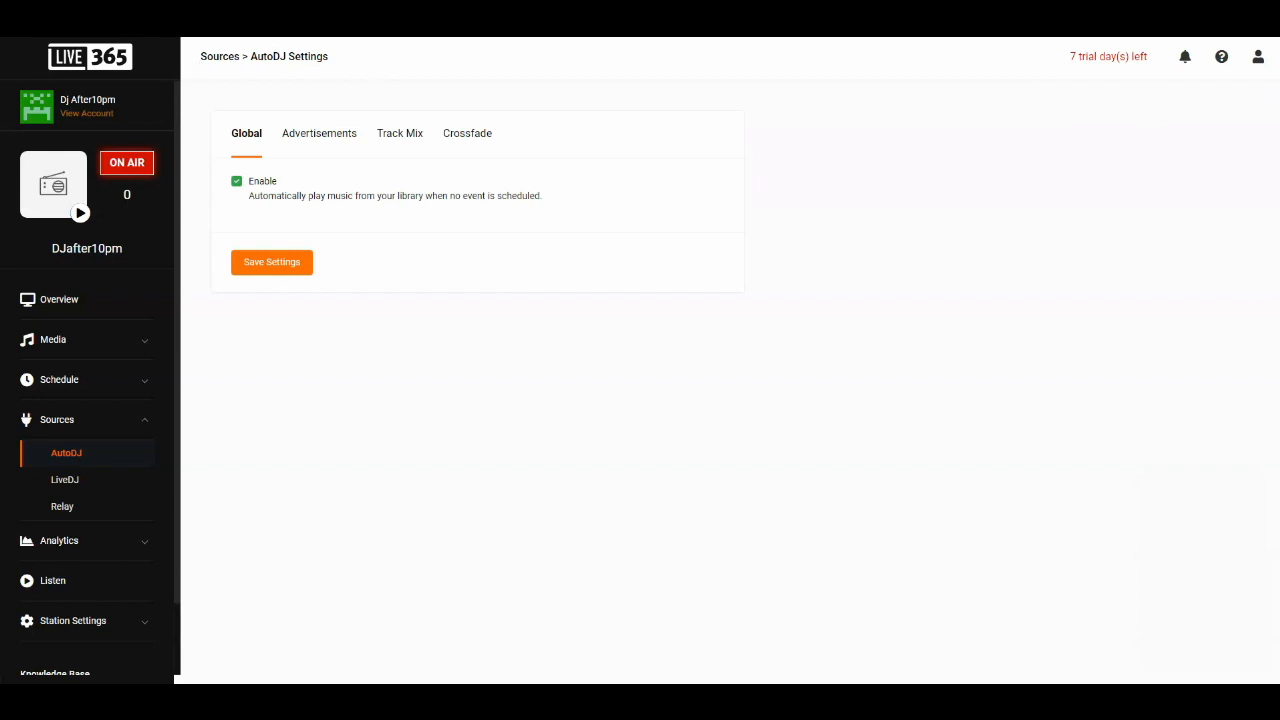
pyautogui.click(59, 299)
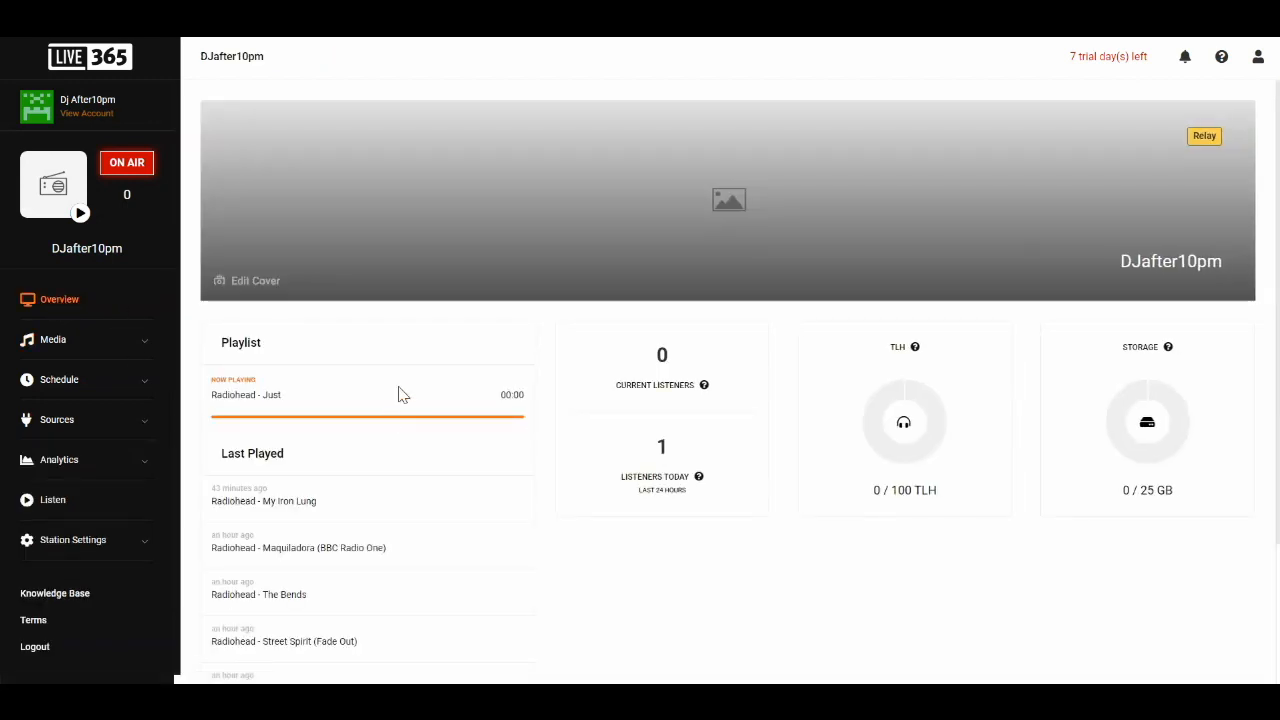
# Highlight the Now Playing title, Radiohead's "Just", on the station overview
pyautogui.doubleClick(245, 394)
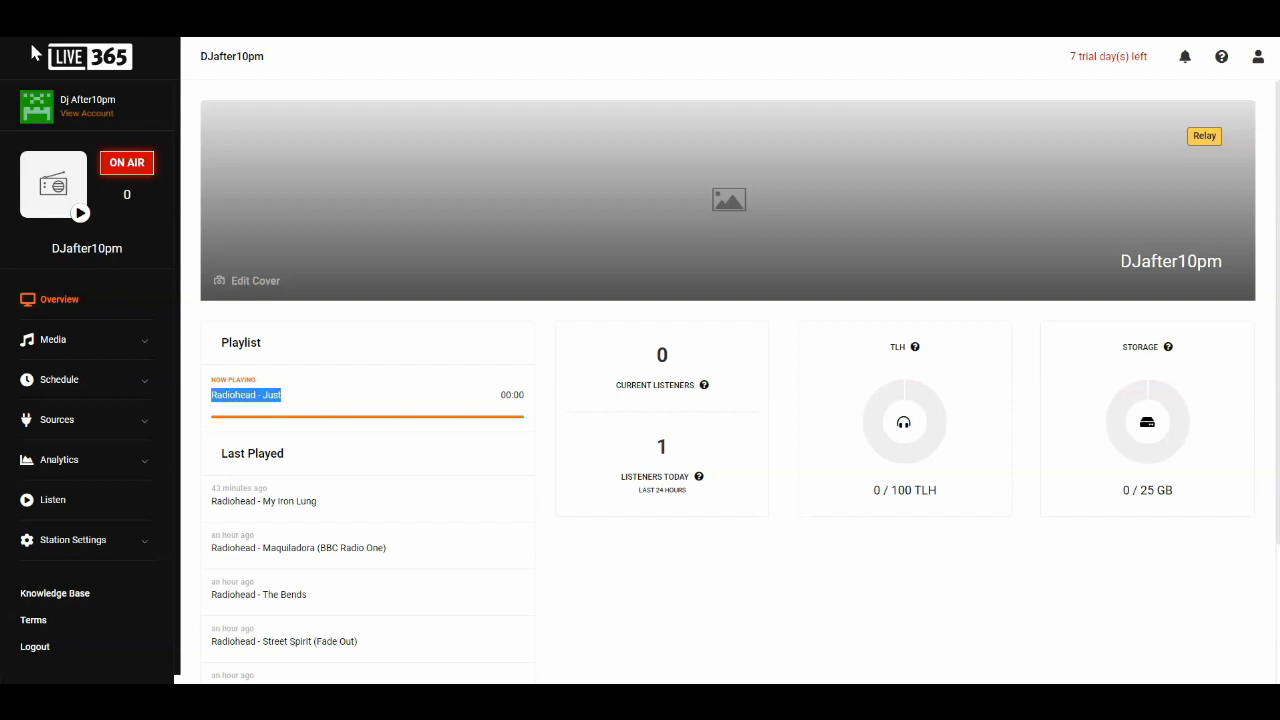
pyautogui.moveTo(33, 53)
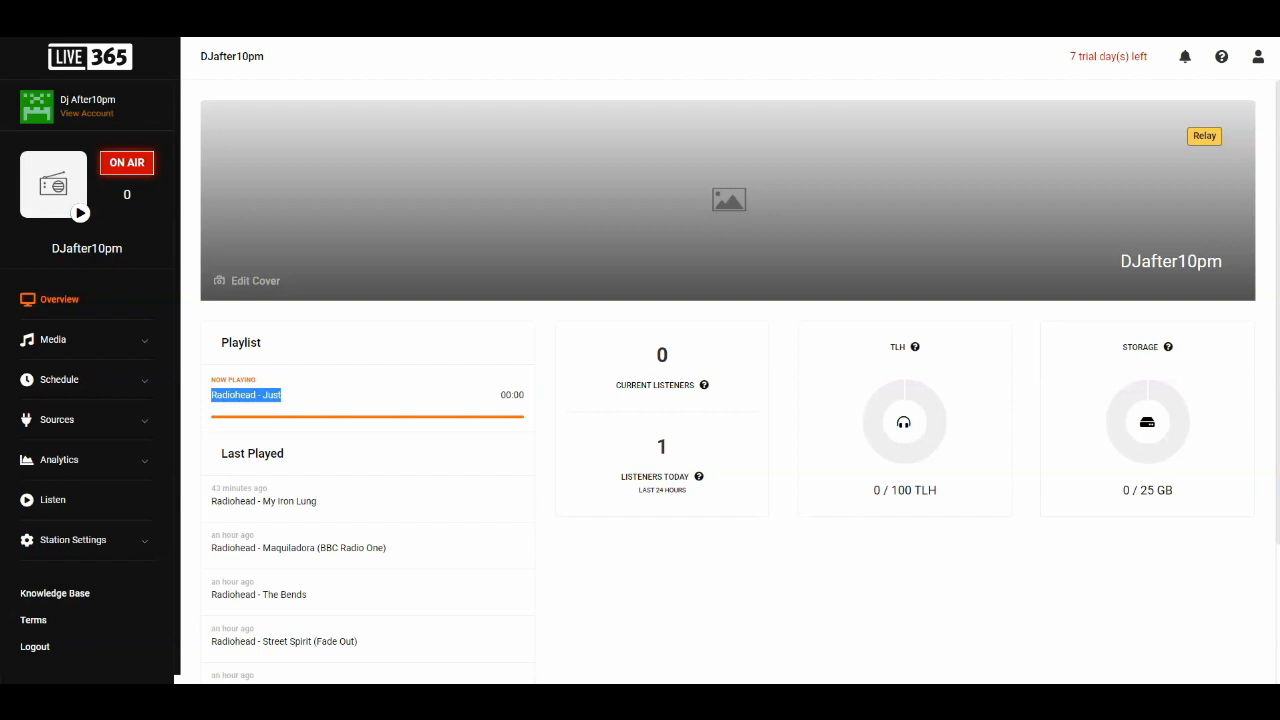